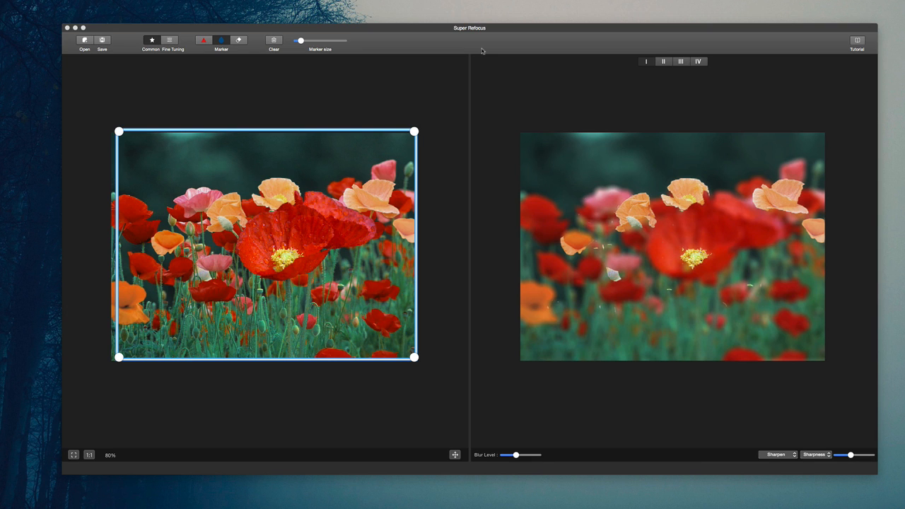
pyautogui.moveTo(281, 215)
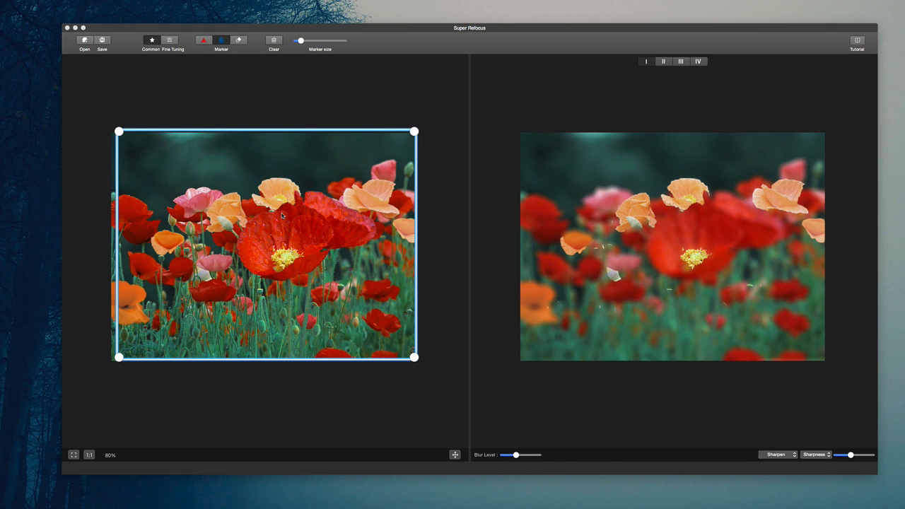
pyautogui.moveTo(183, 144)
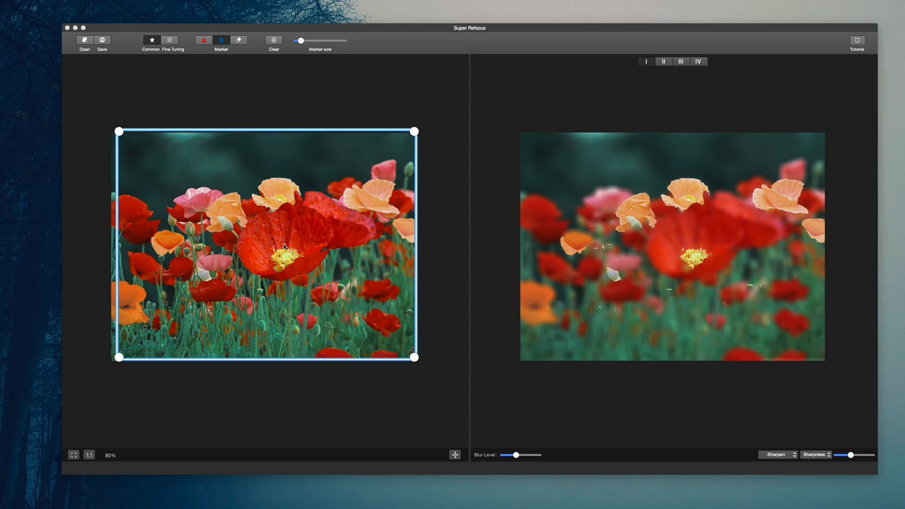
pyautogui.moveTo(195, 134)
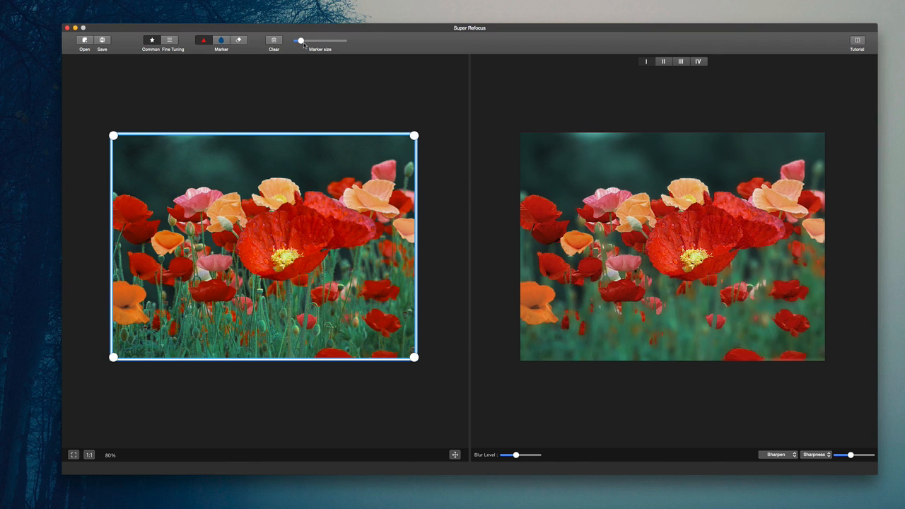
# Step: Enlarge the Marker size for painting focus areas
pyautogui.moveTo(299, 41); pyautogui.dragTo(317, 41)
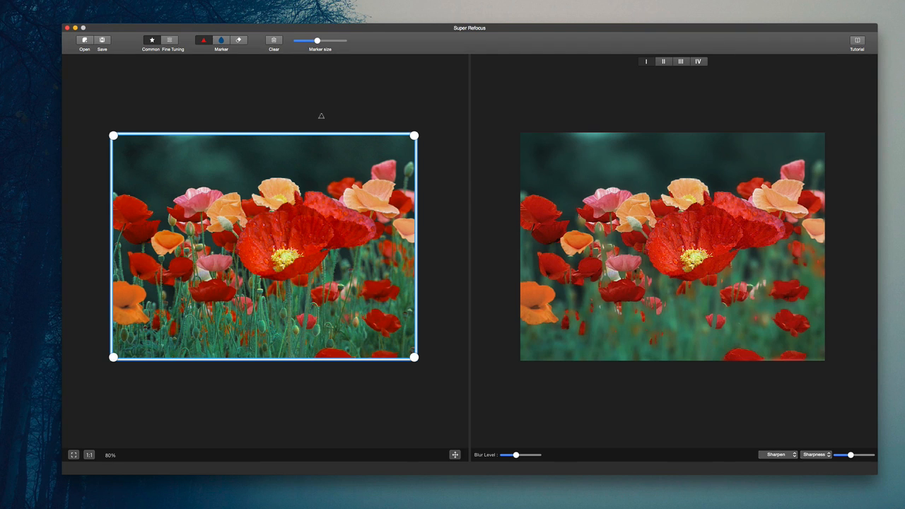
pyautogui.moveTo(753, 326)
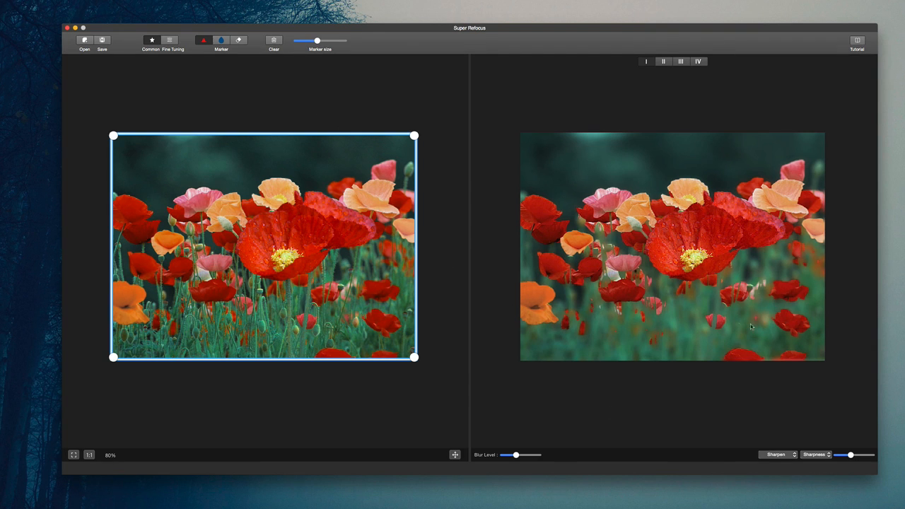
pyautogui.moveTo(704, 287)
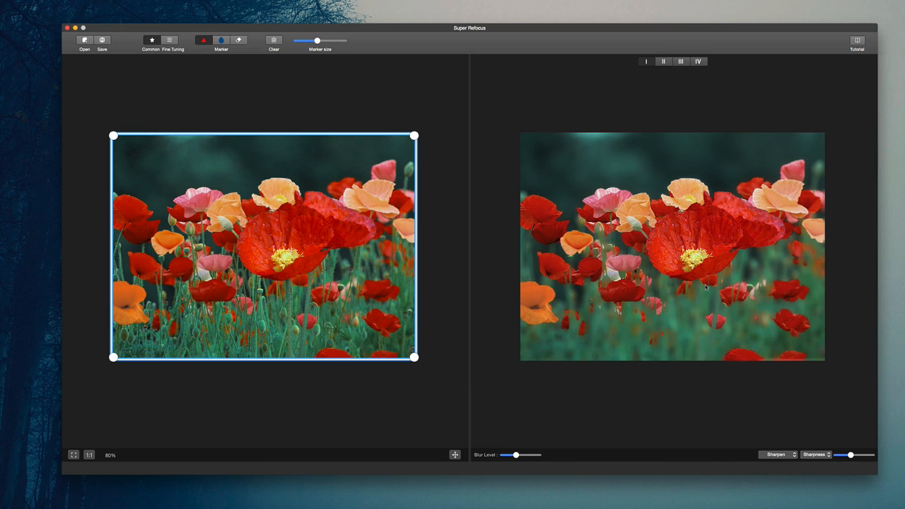
pyautogui.moveTo(812, 448)
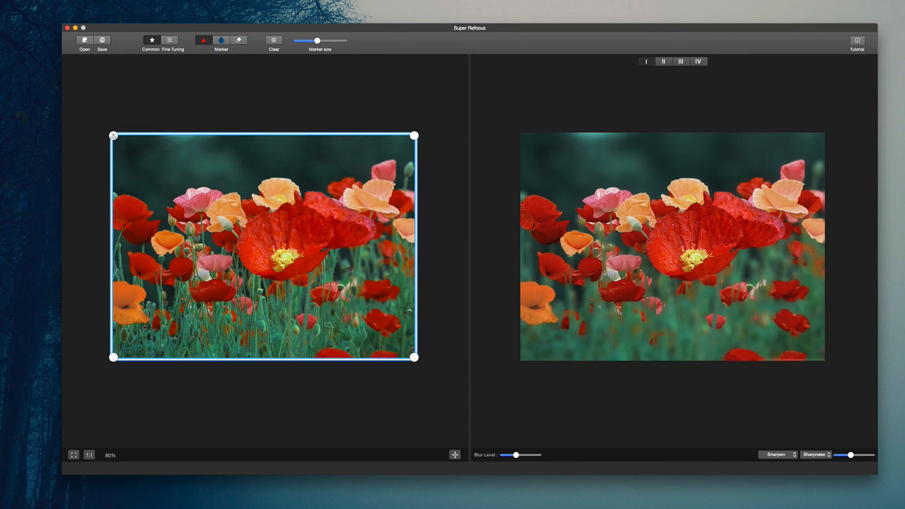
# Step: Tighten the focus rectangle so it frames only the central red poppy
pyautogui.moveTo(113, 135); pyautogui.dragTo(218, 191)
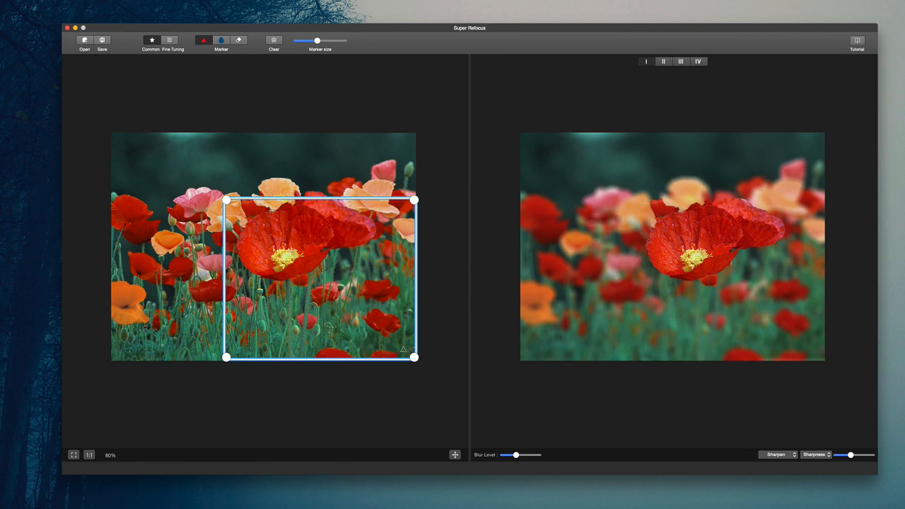
pyautogui.moveTo(413, 357); pyautogui.dragTo(336, 284)
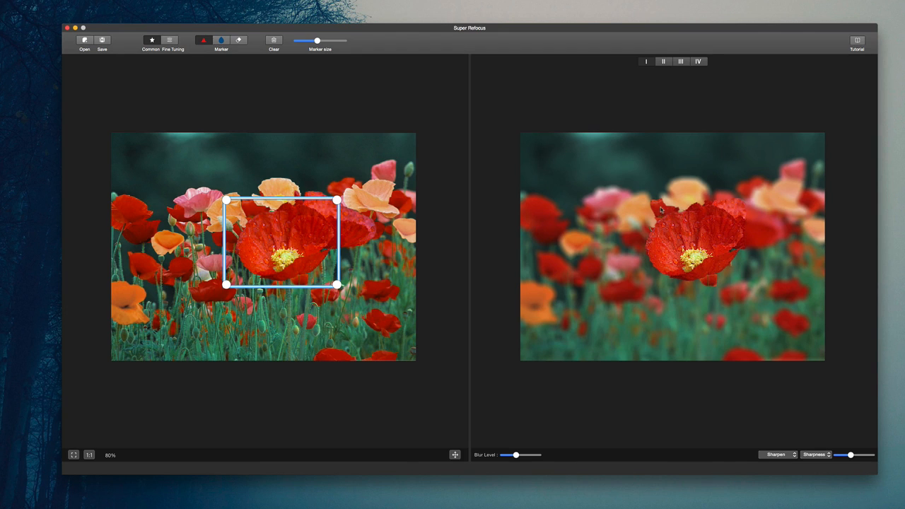
pyautogui.moveTo(735, 211)
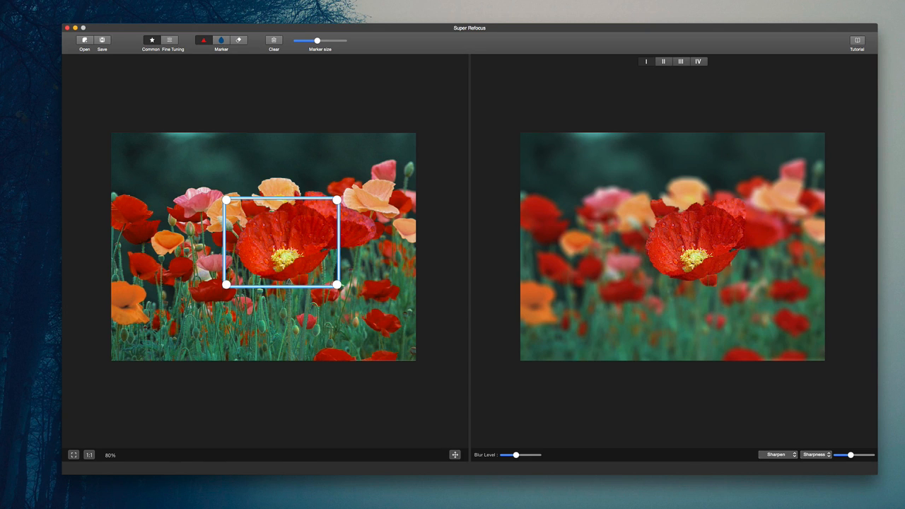
# Step: Paint a focus stroke down the central poppy's stem so it stays sharp
pyautogui.moveTo(286, 290); pyautogui.dragTo(286, 346)
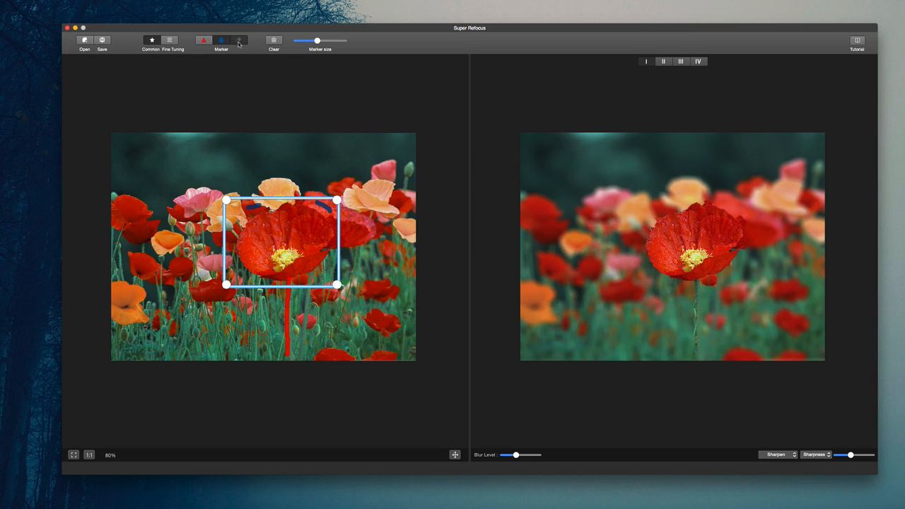
pyautogui.click(239, 41)
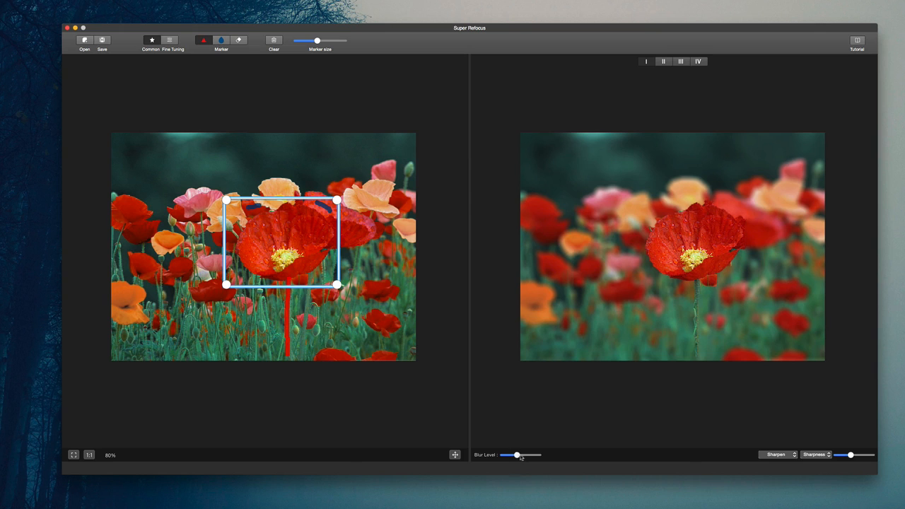
# Step: Weaken the Blur Level for the background and raise the Sharpness of the poppy
pyautogui.moveTo(516, 456); pyautogui.dragTo(509, 456)
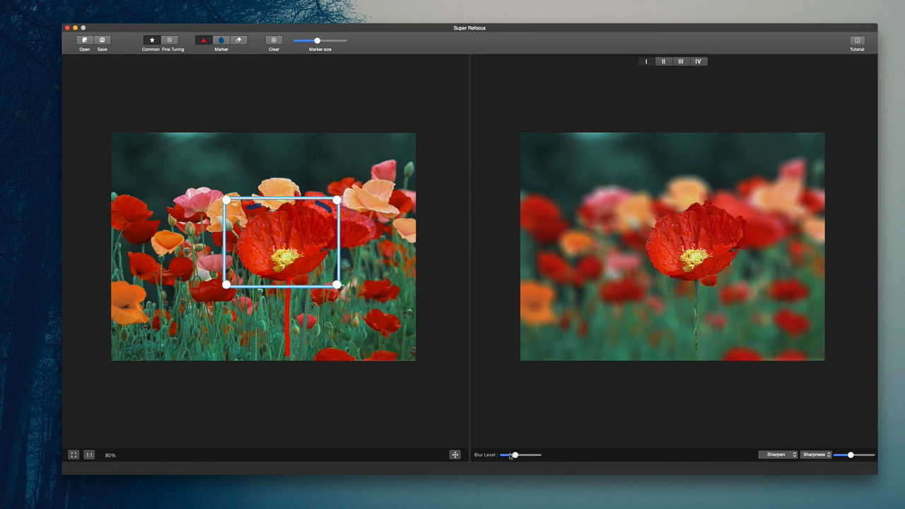
pyautogui.moveTo(515, 455); pyautogui.dragTo(506, 455)
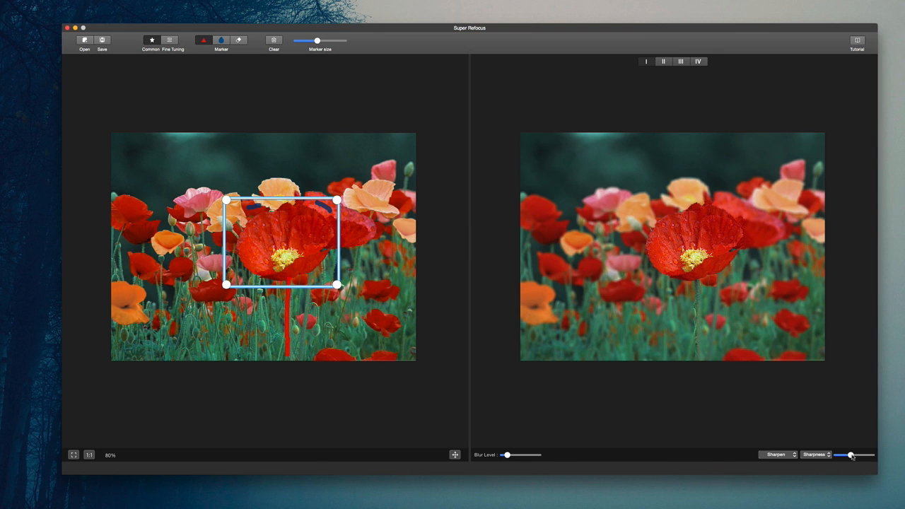
pyautogui.moveTo(851, 455); pyautogui.dragTo(846, 455)
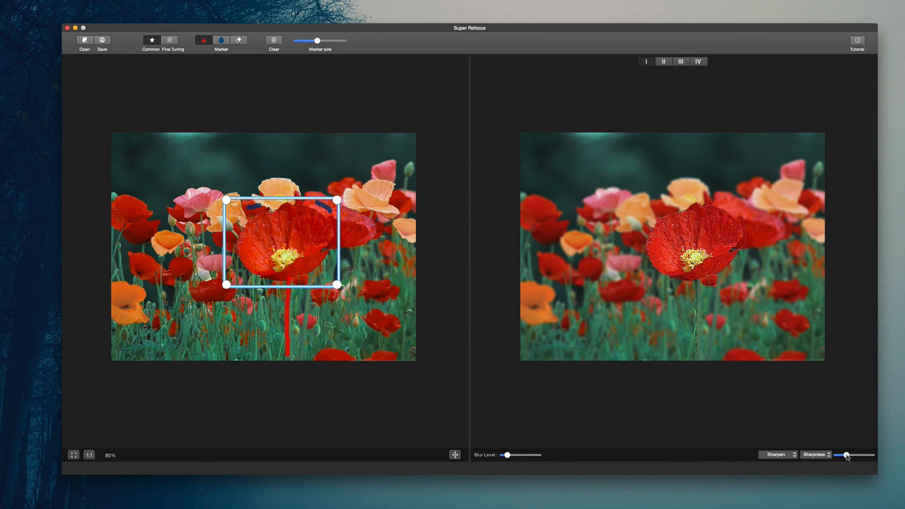